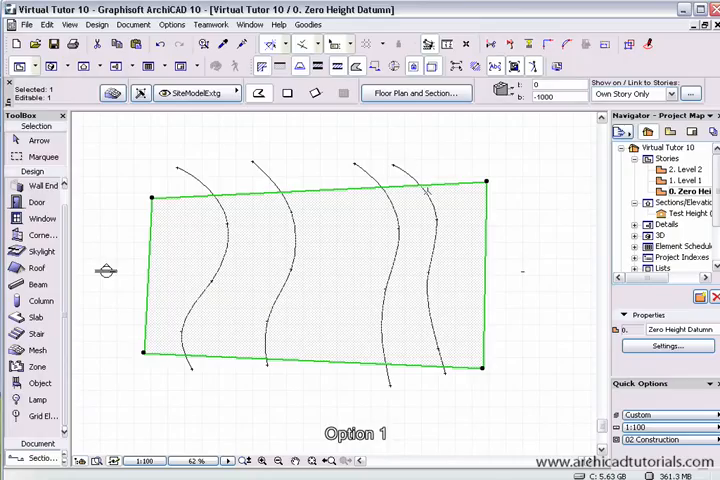
pyautogui.moveTo(308, 316)
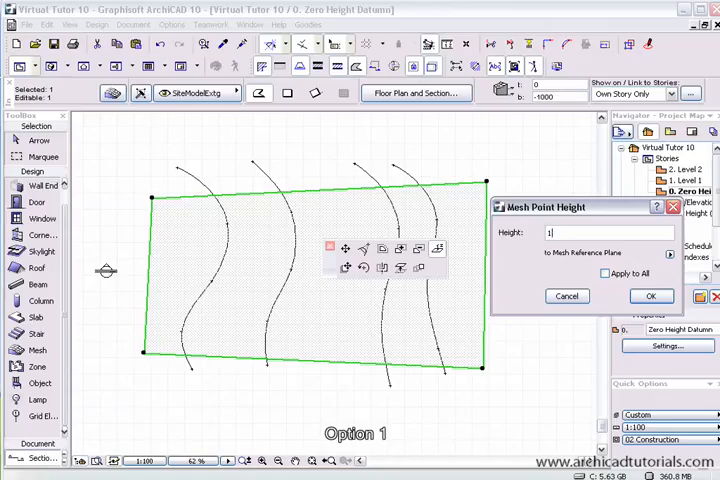
# Set the selected mesh corner point's height to 1500 in Mesh Point Height
pyautogui.write('1500')
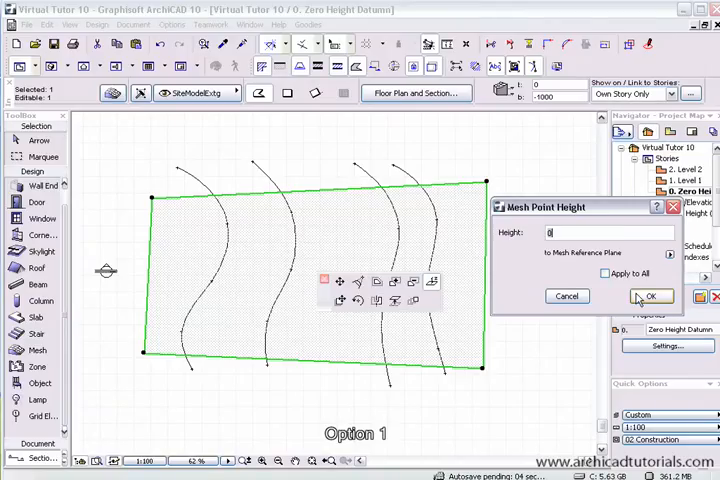
pyautogui.write('1500')
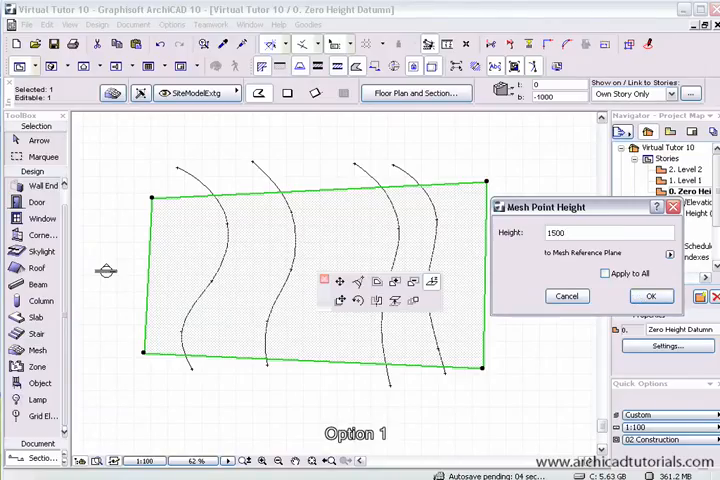
pyautogui.click(650, 296)
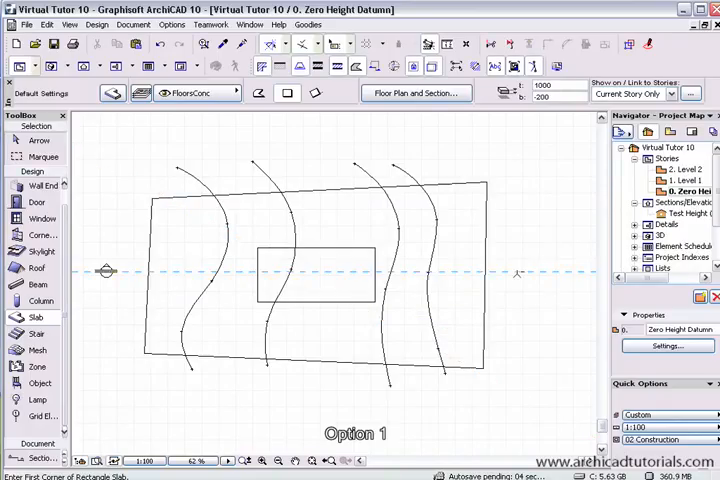
# View the Test Height section and set the slab's height value to 800 there
pyautogui.rightClick(522, 272)
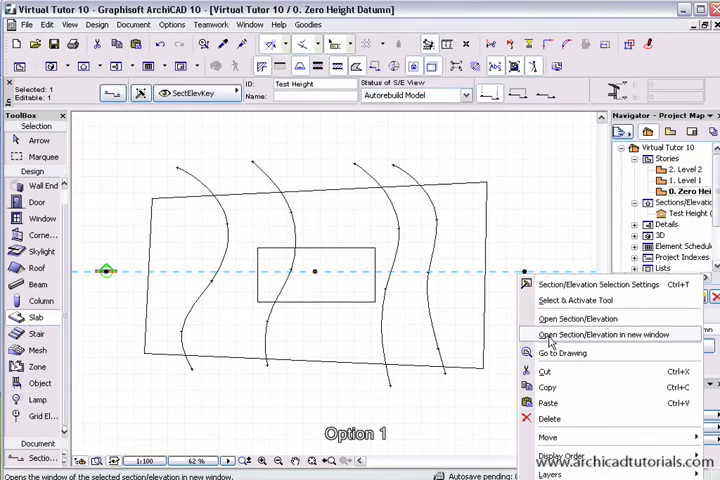
pyautogui.click(604, 334)
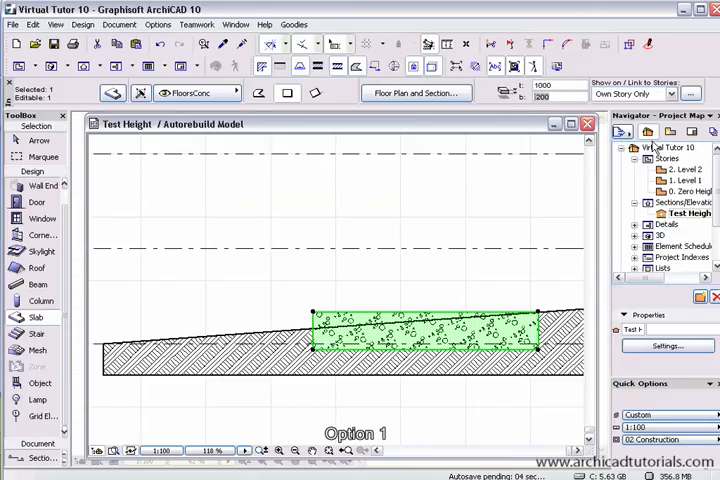
pyautogui.write('800')
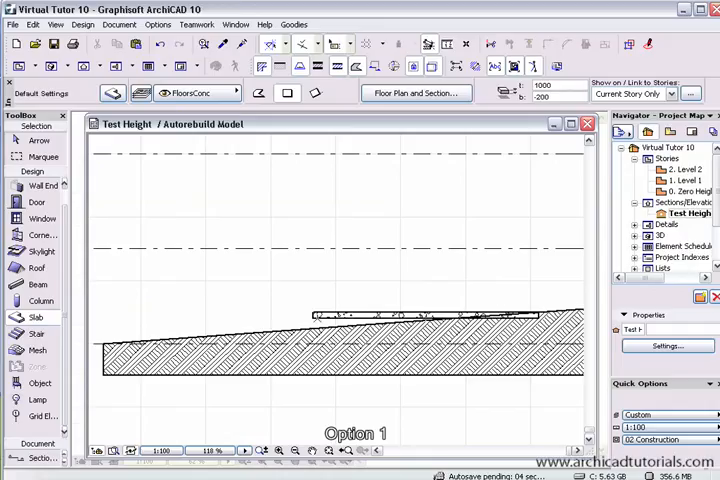
pyautogui.click(420, 316)
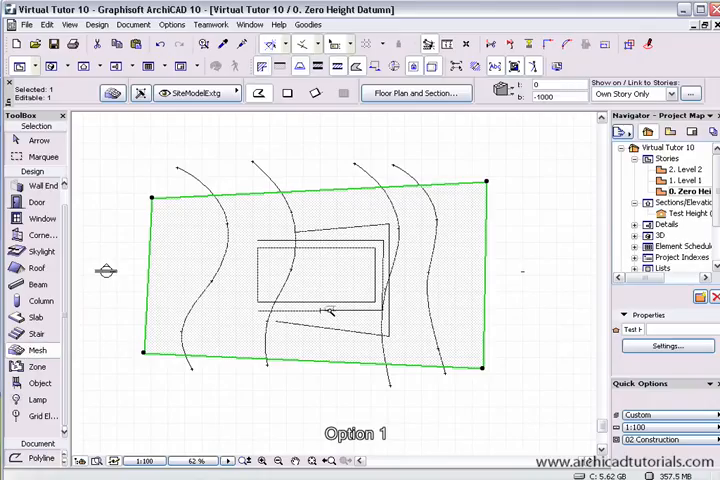
# Add the slab outline as mesh points with No Surface Fitting and elevate them to 800
pyautogui.click(328, 310)
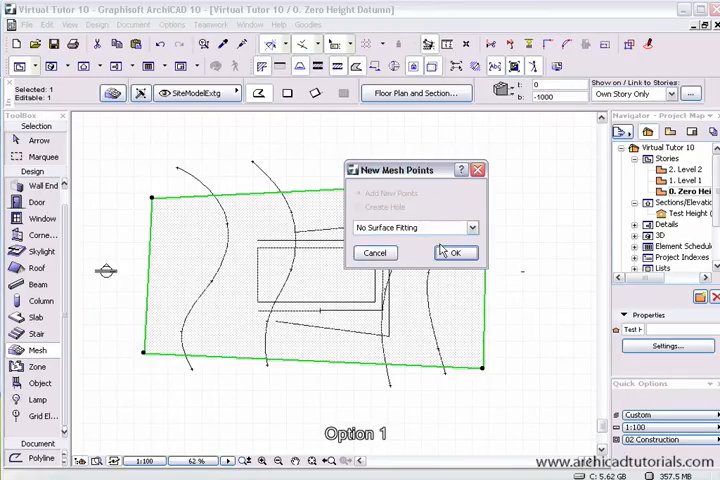
pyautogui.click(454, 252)
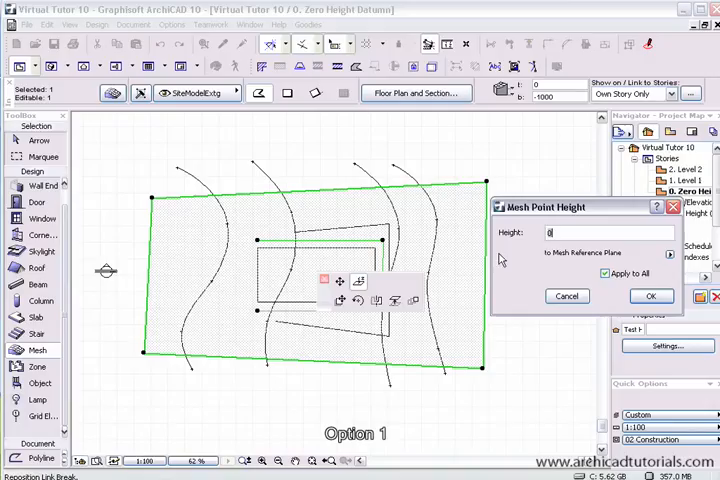
pyautogui.write('800')
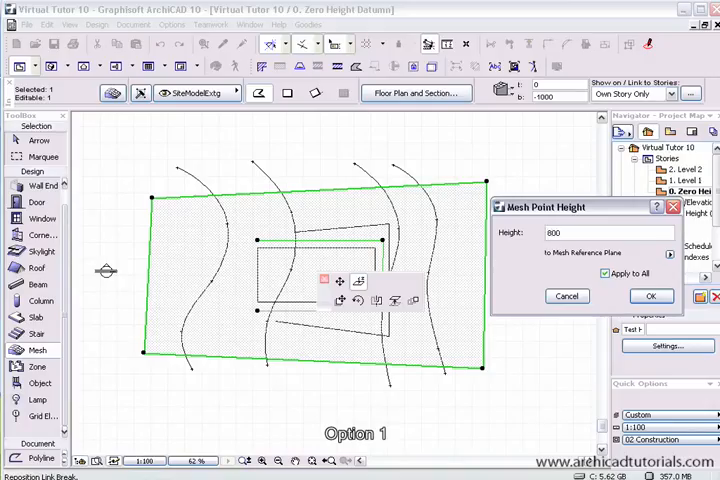
pyautogui.click(652, 296)
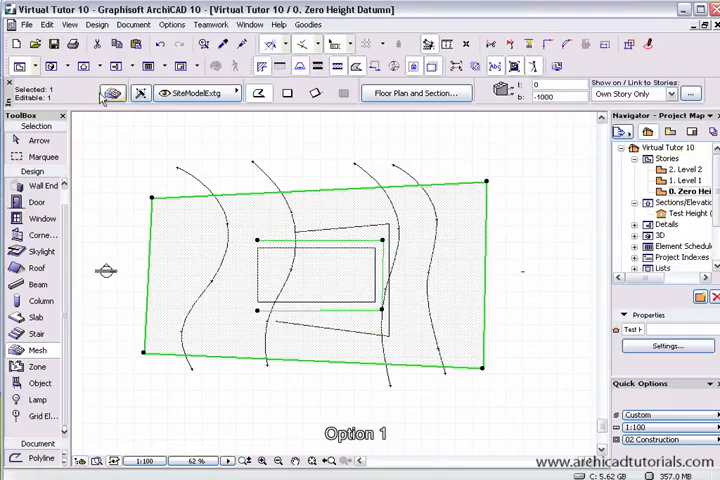
# Set Ridge Selection to Show All Ridges in Mesh Selection Settings
pyautogui.click(112, 92)
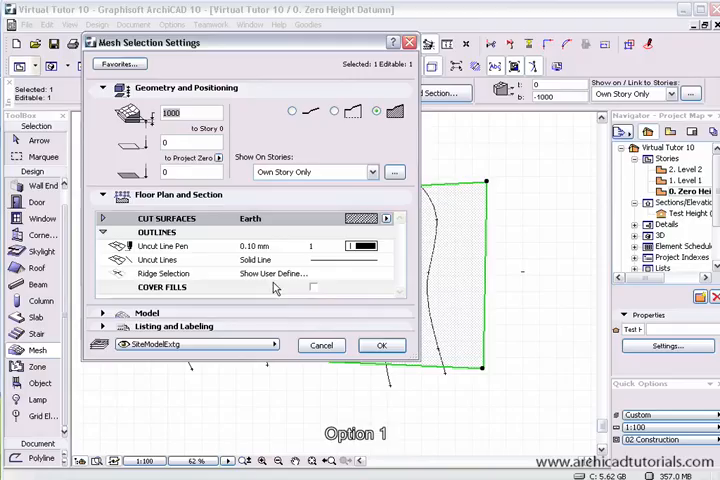
pyautogui.click(384, 272)
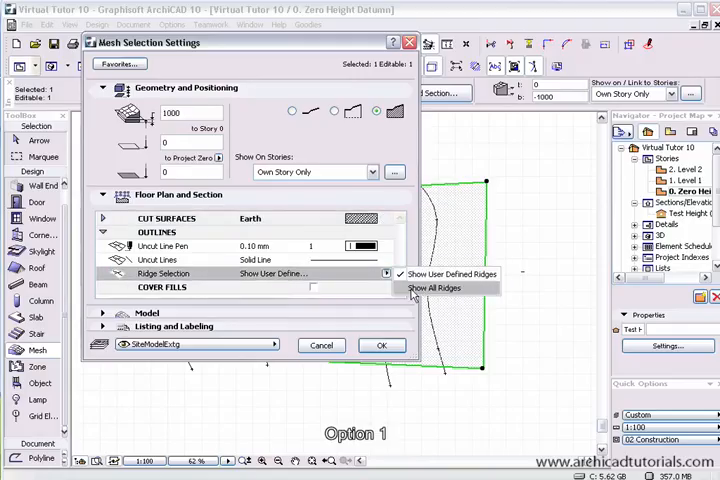
pyautogui.click(380, 344)
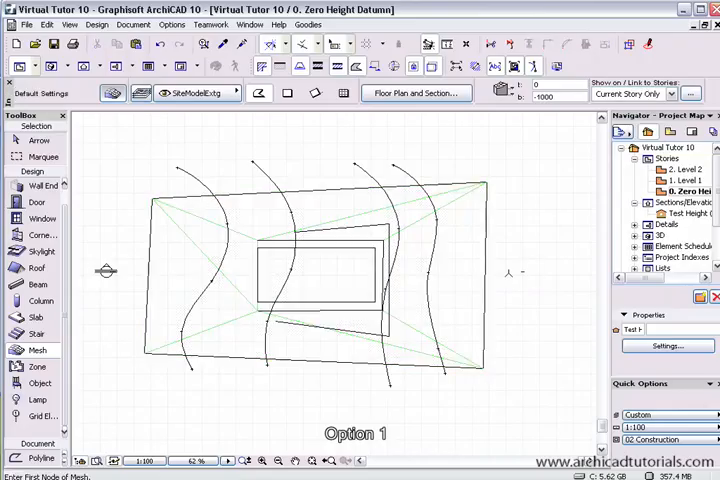
# Bring up the section through the slab from the section line
pyautogui.rightClick(104, 272)
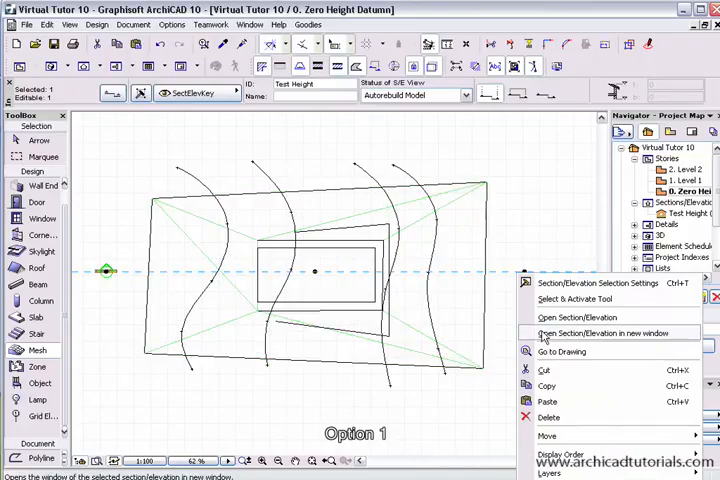
pyautogui.moveTo(576, 316)
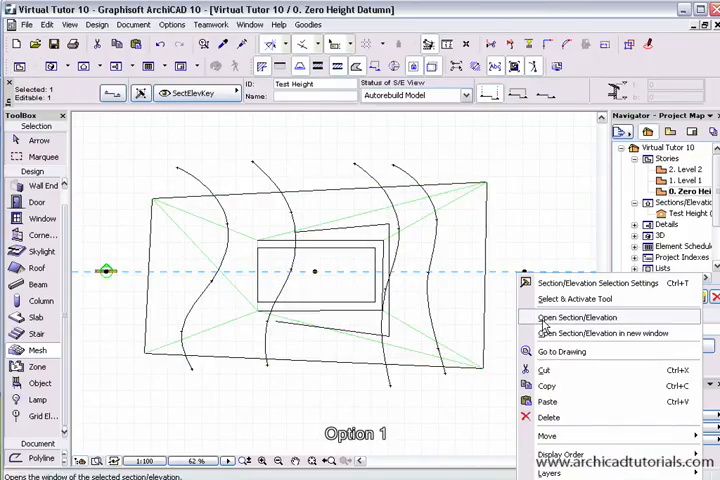
pyautogui.click(576, 316)
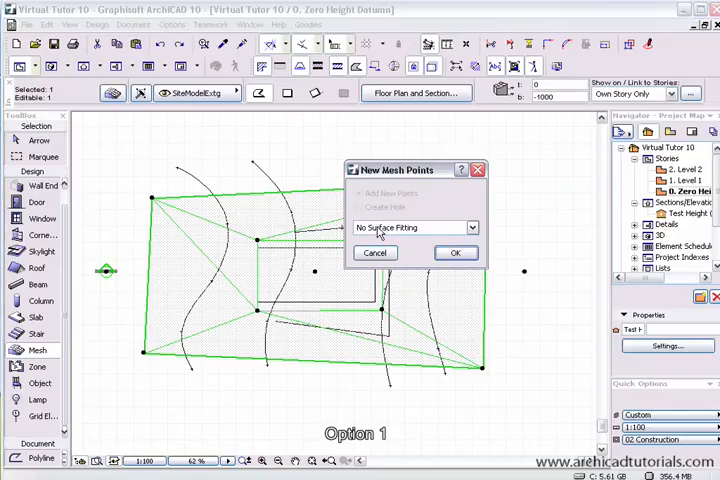
# Add the outline as new mesh points using Fit to All Ridges, accepting each set
pyautogui.click(412, 228)
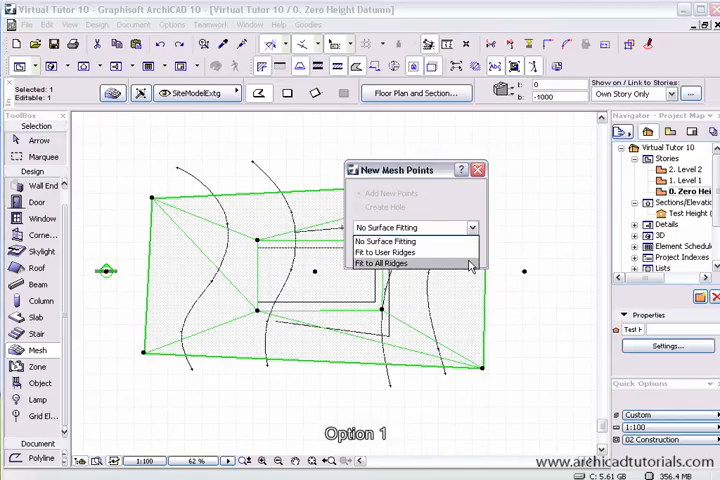
pyautogui.click(380, 264)
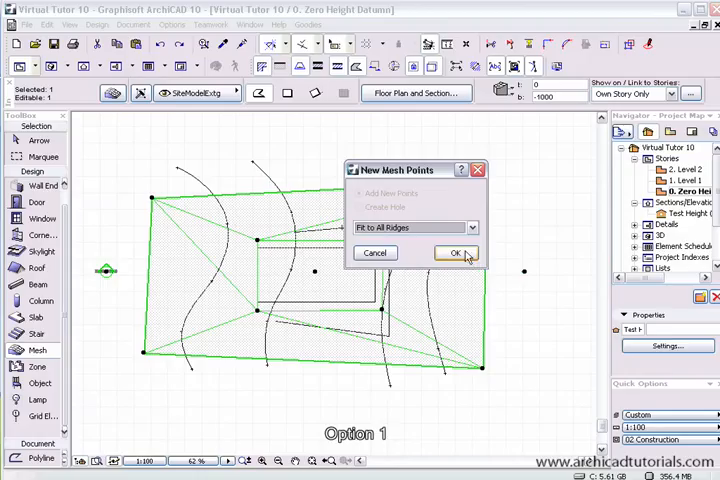
pyautogui.click(452, 252)
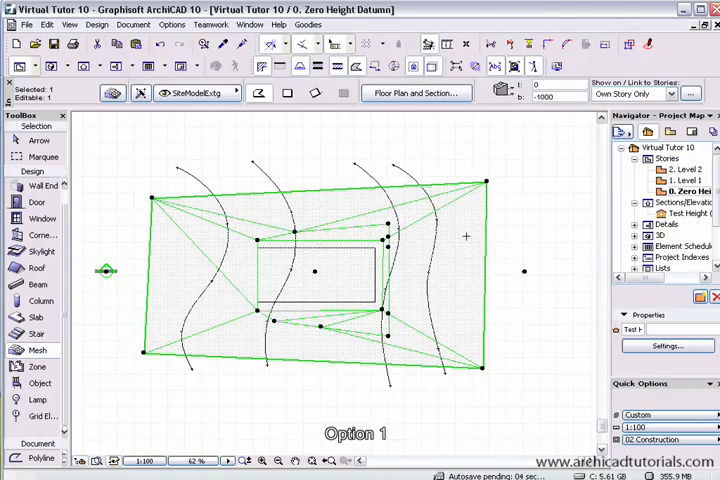
pyautogui.moveTo(440, 230)
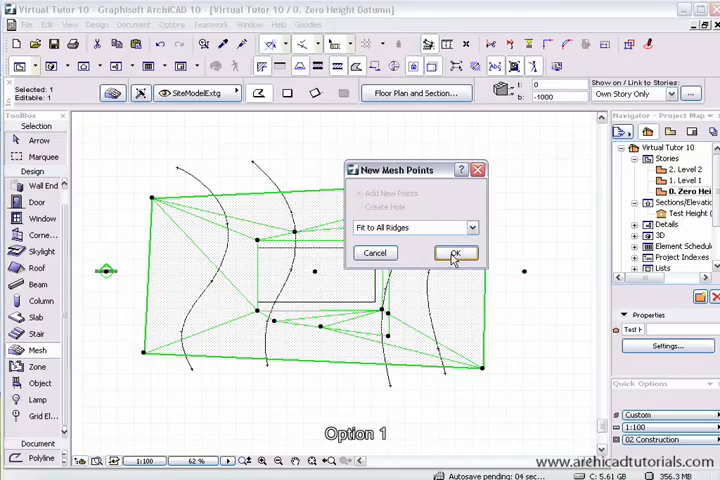
pyautogui.click(456, 252)
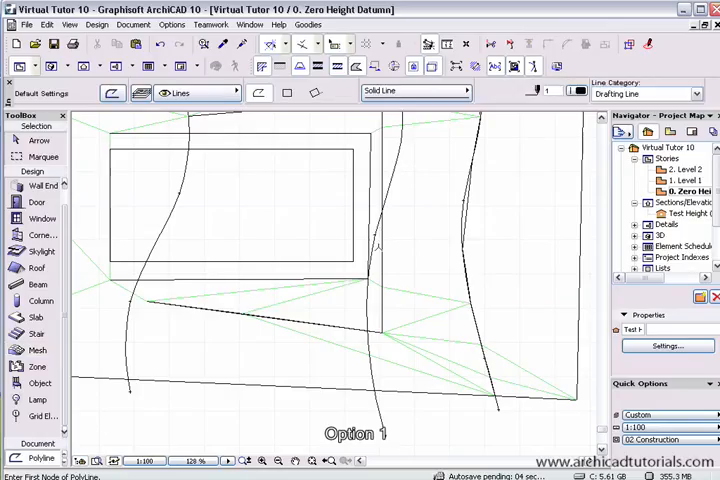
# Place the polyline corners around the slab and close the outline
pyautogui.click(378, 236)
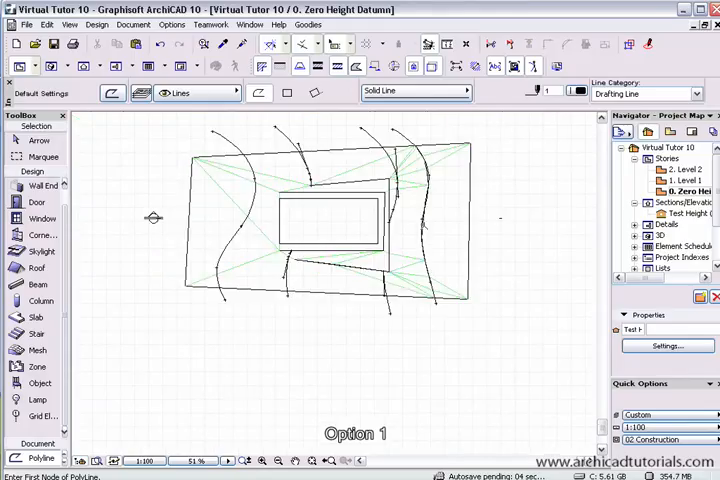
pyautogui.click(324, 218)
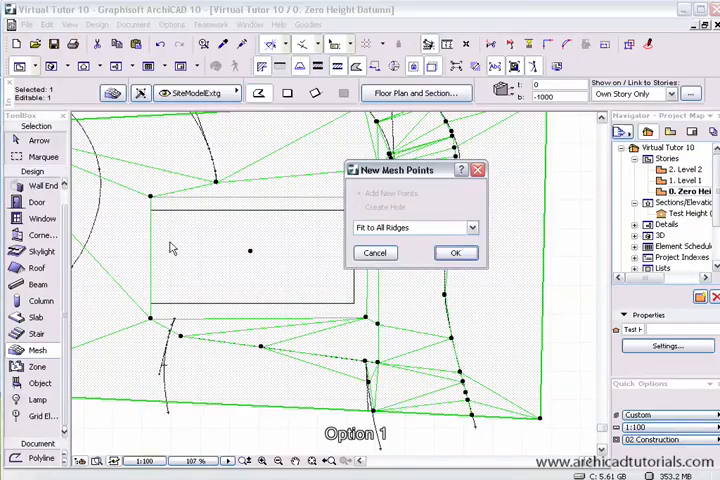
# Accept the polyline as fitted mesh points and select a point to edit its height
pyautogui.click(456, 252)
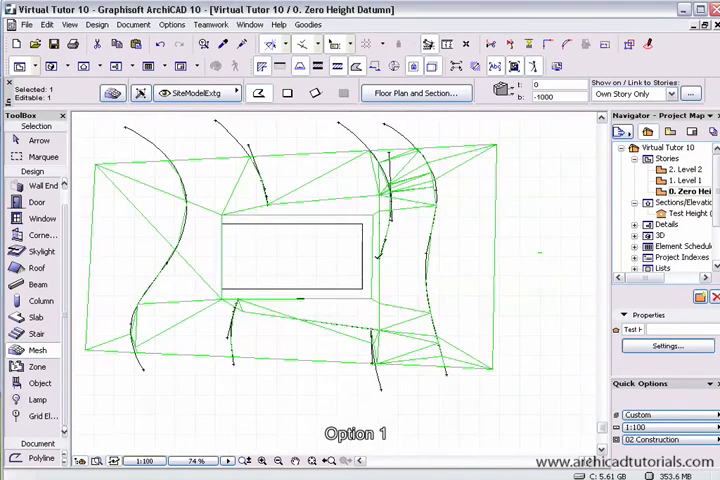
pyautogui.click(290, 250)
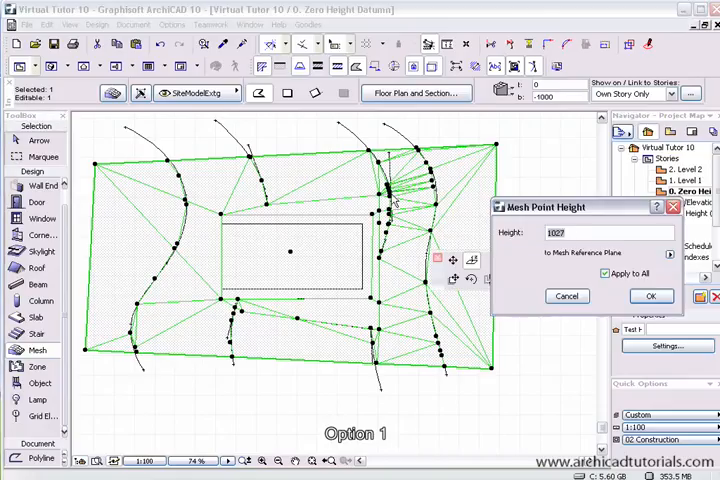
# Give the contour points heights of 110 and 700, confirming each in Mesh Point Height
pyautogui.write('1100')
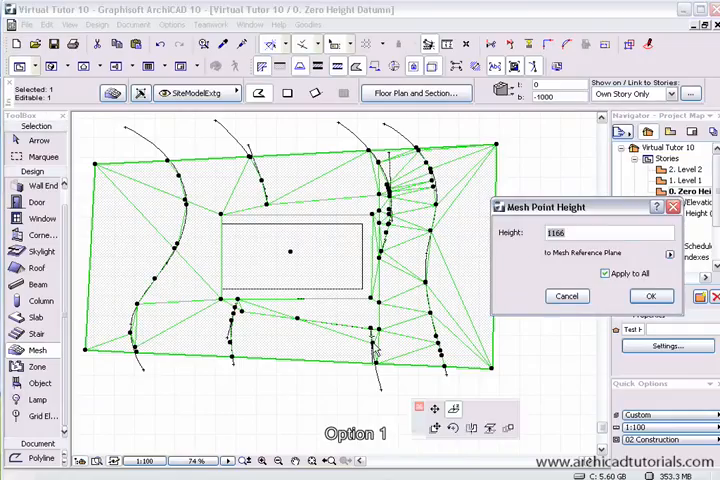
pyautogui.click(652, 296)
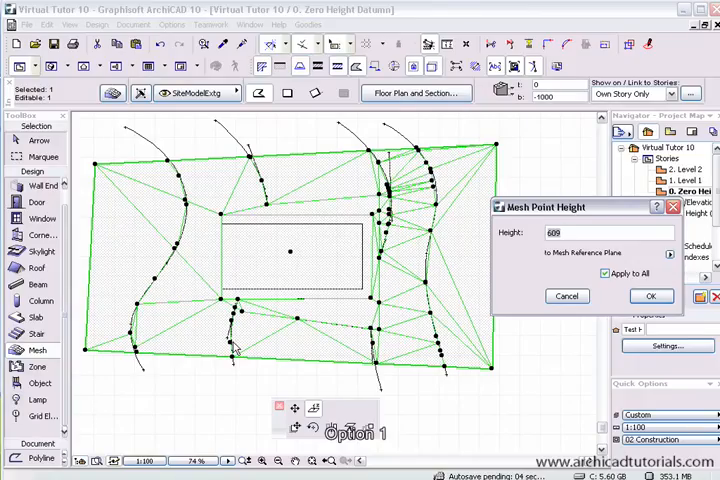
pyautogui.write('700')
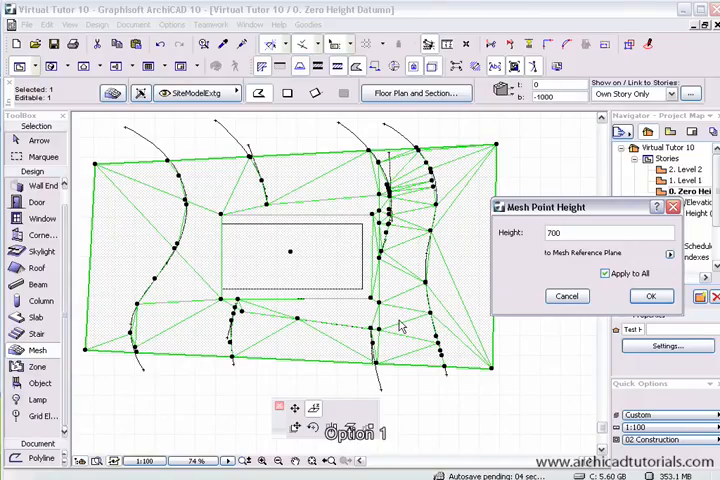
pyautogui.click(652, 296)
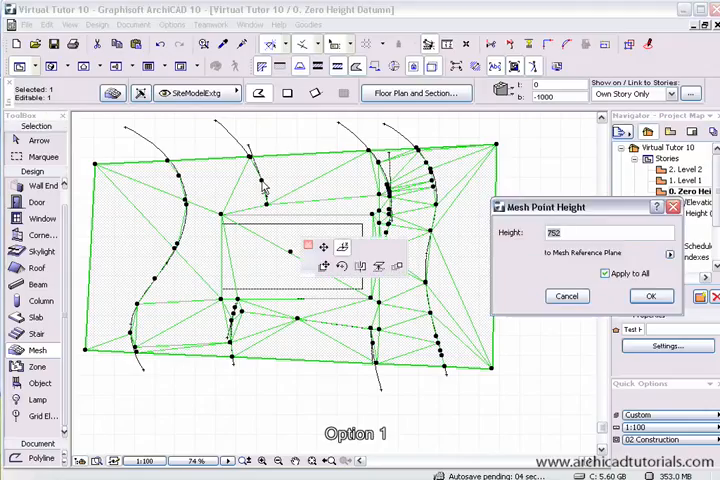
pyautogui.click(652, 296)
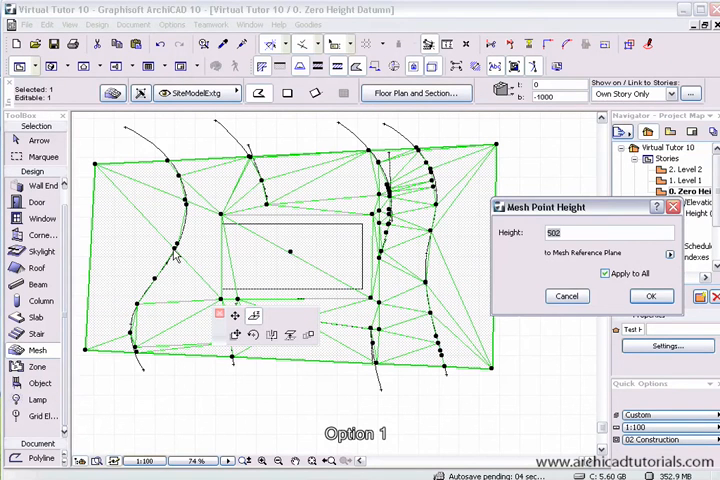
pyautogui.click(652, 296)
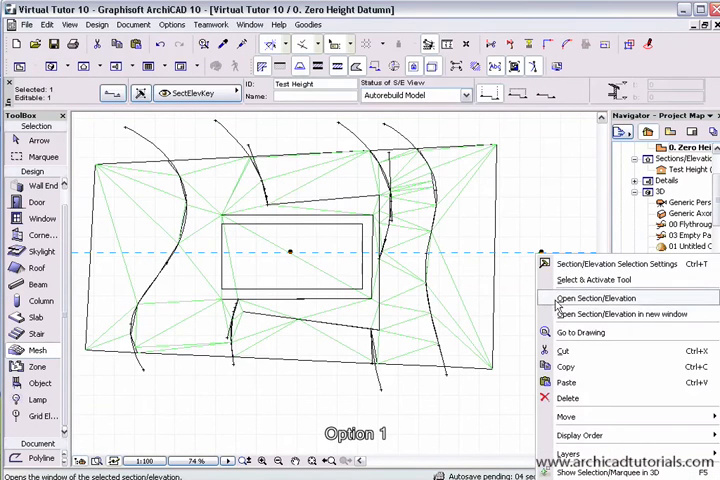
# Inspect the reshaped terrain in section, then return to the Option 2 floor plan
pyautogui.click(592, 296)
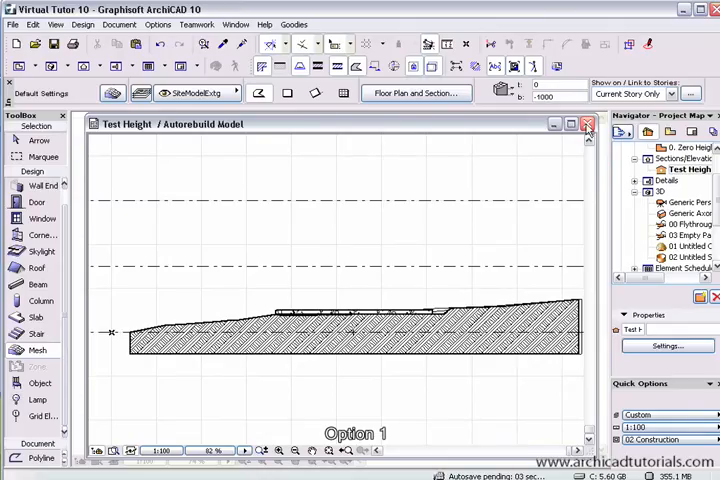
pyautogui.click(588, 124)
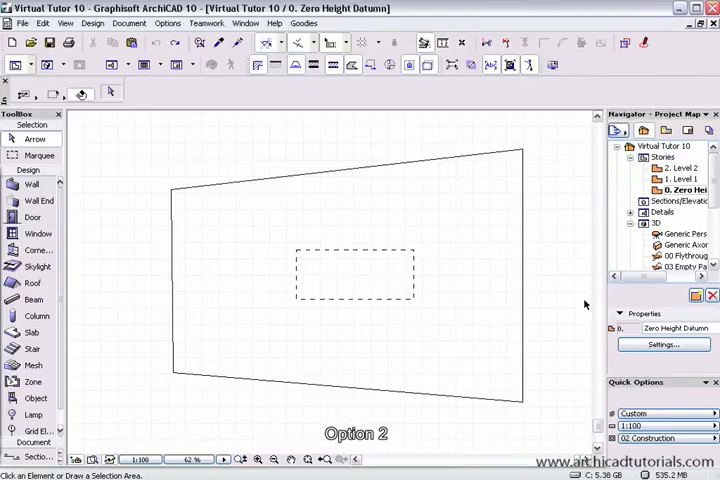
pyautogui.moveTo(558, 260)
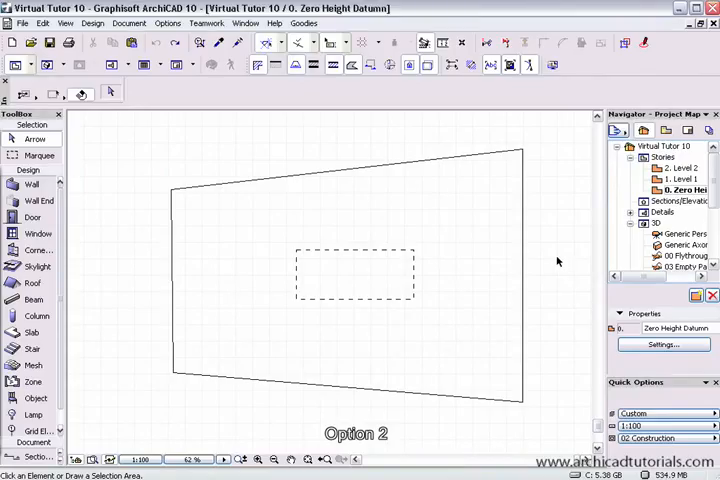
pyautogui.moveTo(376, 268)
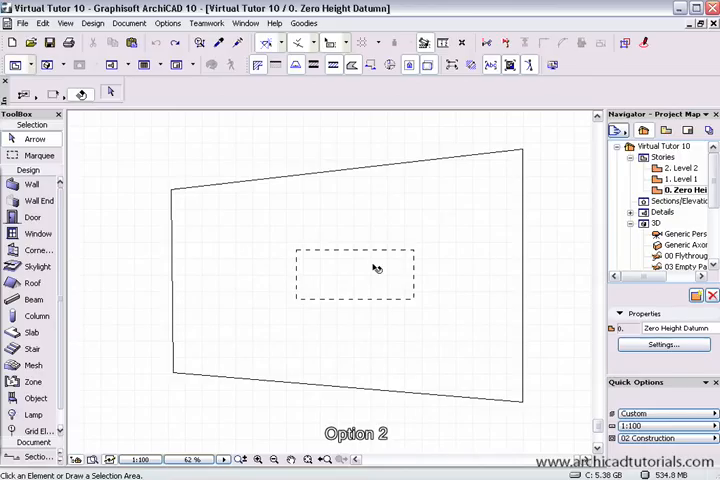
pyautogui.moveTo(470, 308)
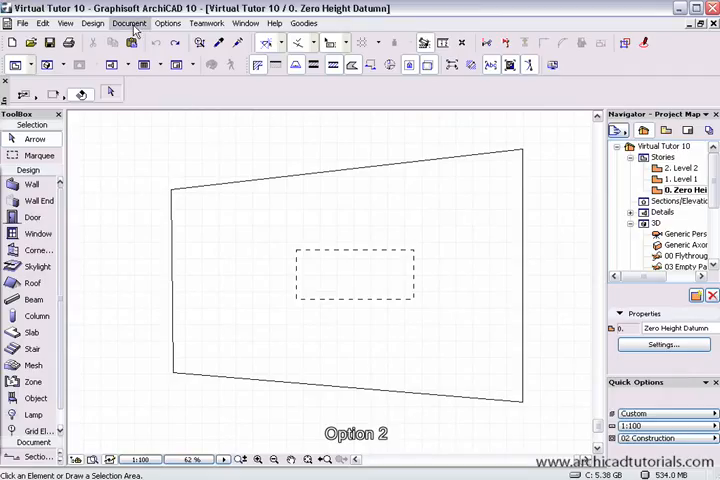
pyautogui.click(92, 24)
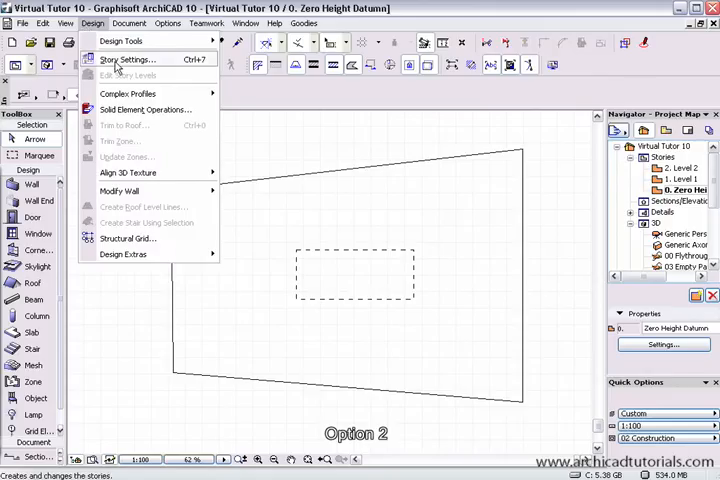
pyautogui.click(128, 60)
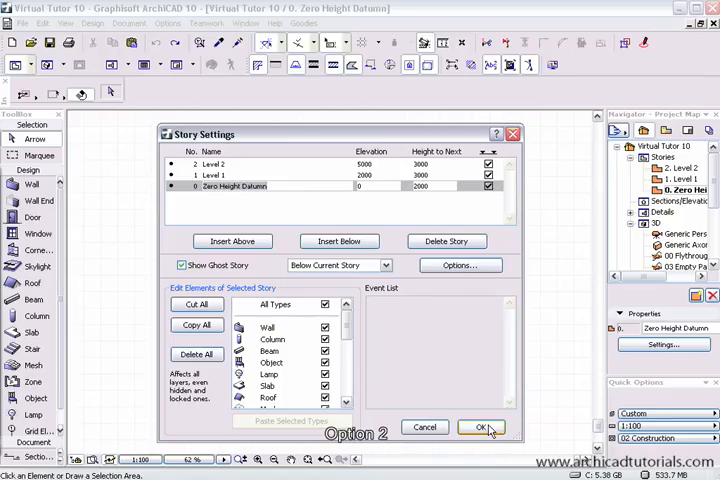
pyautogui.click(480, 428)
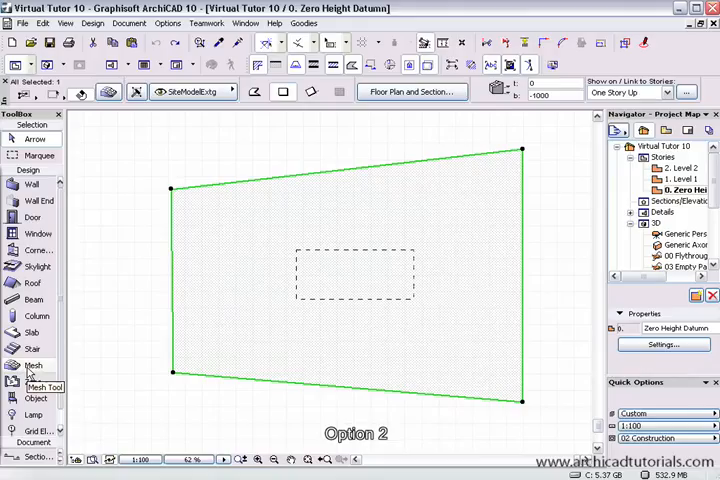
# With the Mesh tool on the zero-height story, draw a rectangle around the slab
pyautogui.click(32, 364)
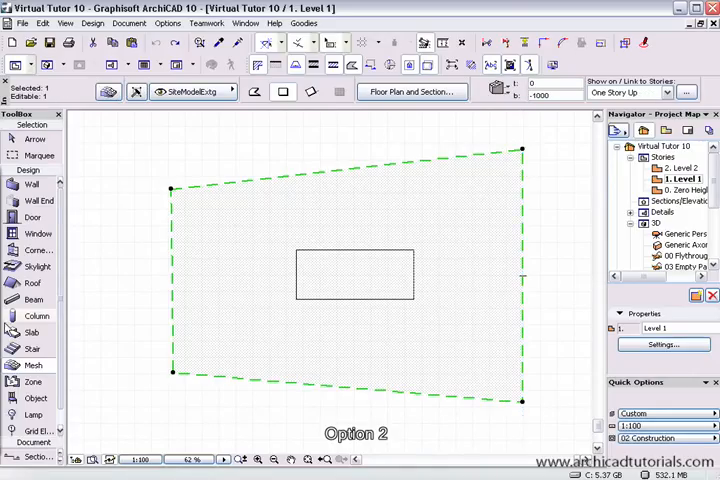
pyautogui.click(690, 190)
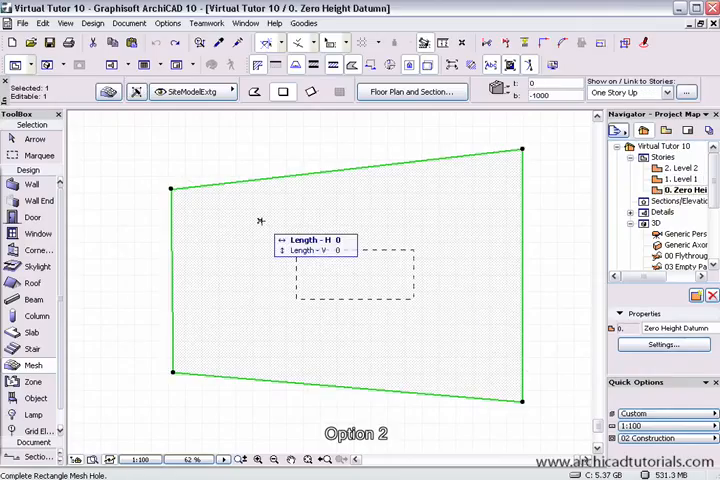
pyautogui.moveTo(258, 218); pyautogui.dragTo(448, 338)
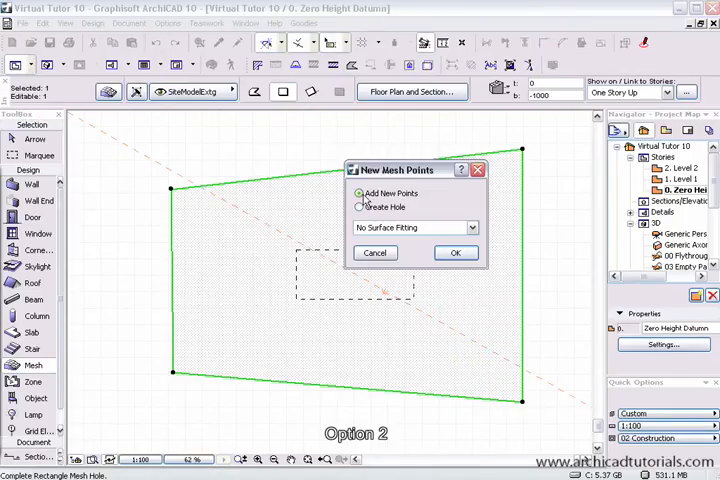
# Add the rectangle as new mesh points with Fit to User Ridges
pyautogui.click(414, 228)
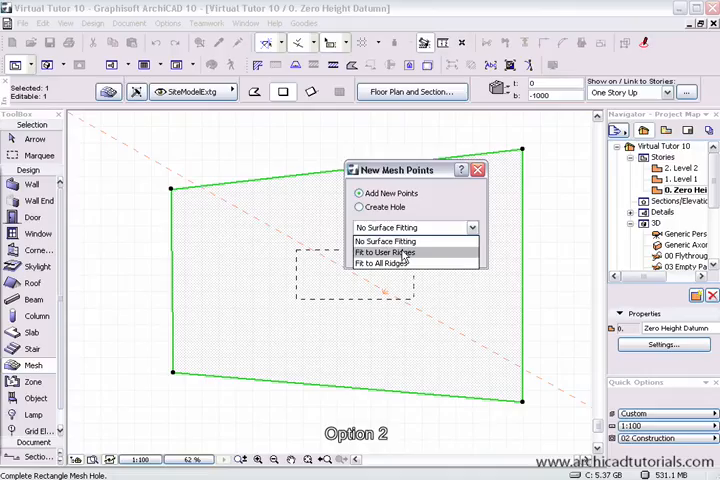
pyautogui.click(380, 252)
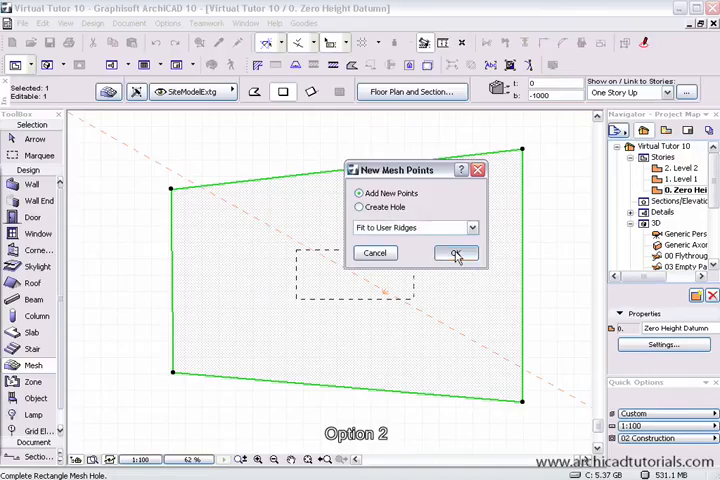
pyautogui.click(456, 252)
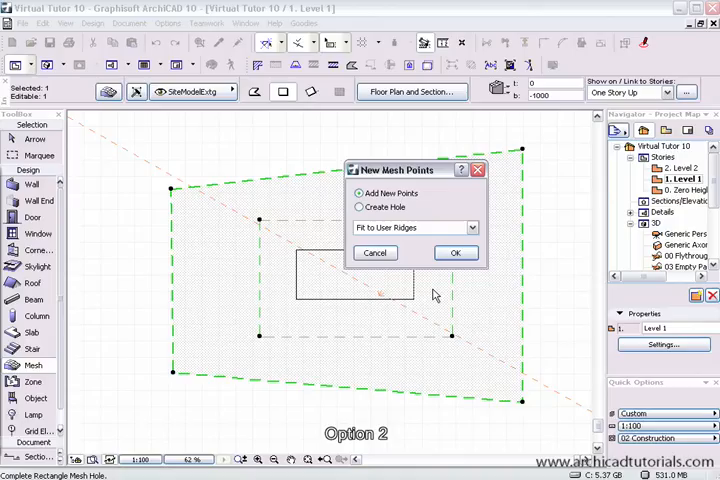
# Create the new outline as a mesh hole with No Surface Fitting and confirm
pyautogui.click(360, 208)
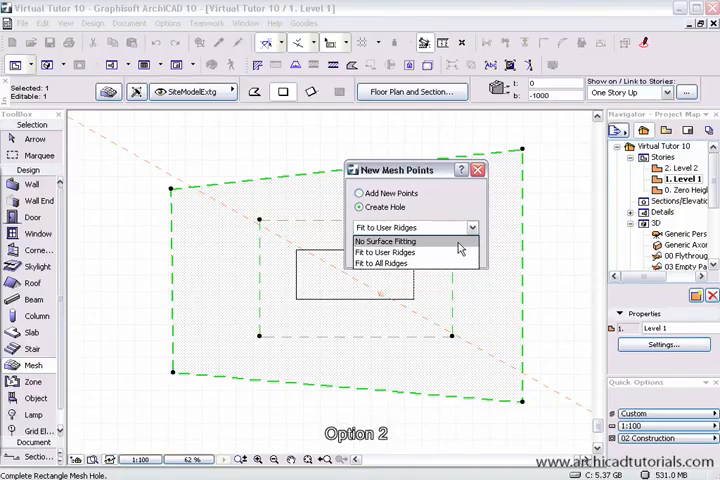
pyautogui.click(384, 240)
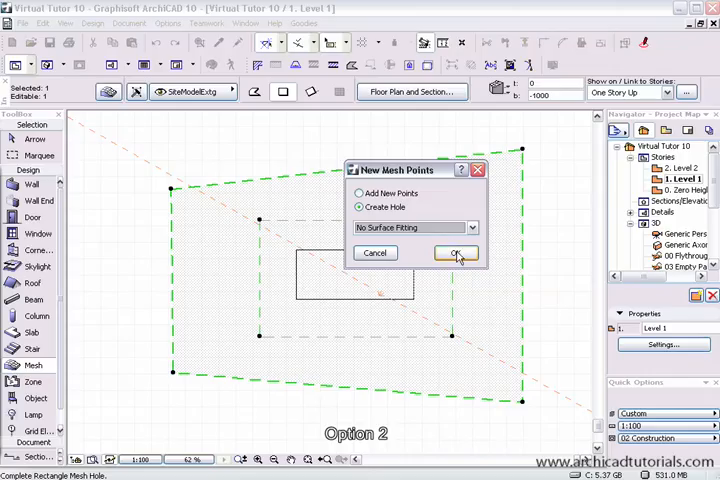
pyautogui.click(456, 252)
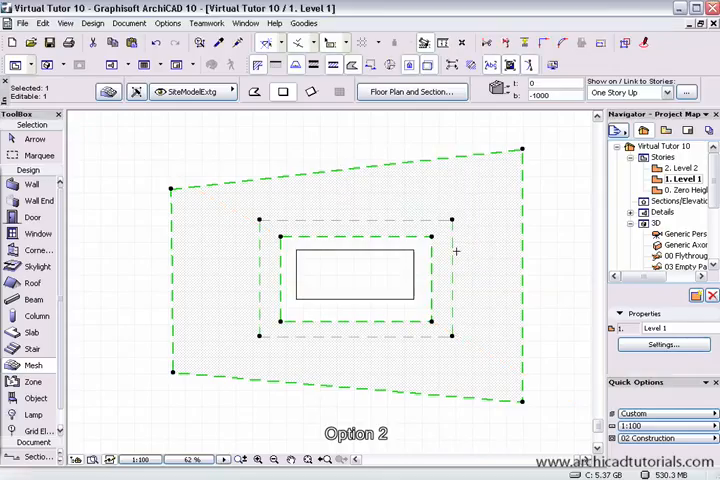
# Review story elevations in Design > Story Settings and return to the plan
pyautogui.click(92, 24)
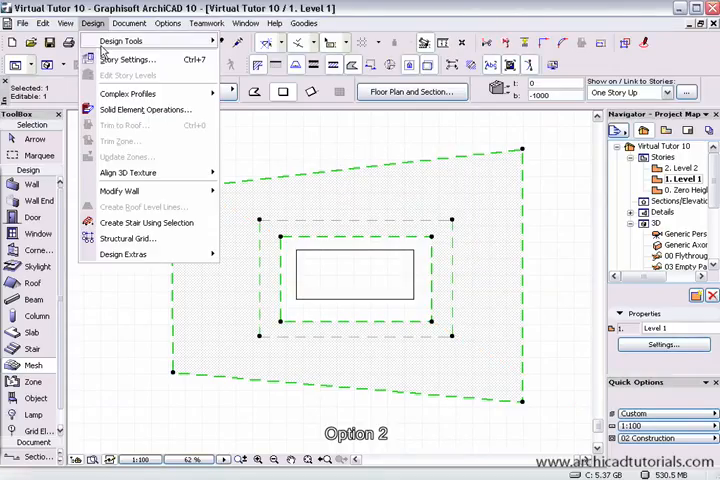
pyautogui.click(128, 60)
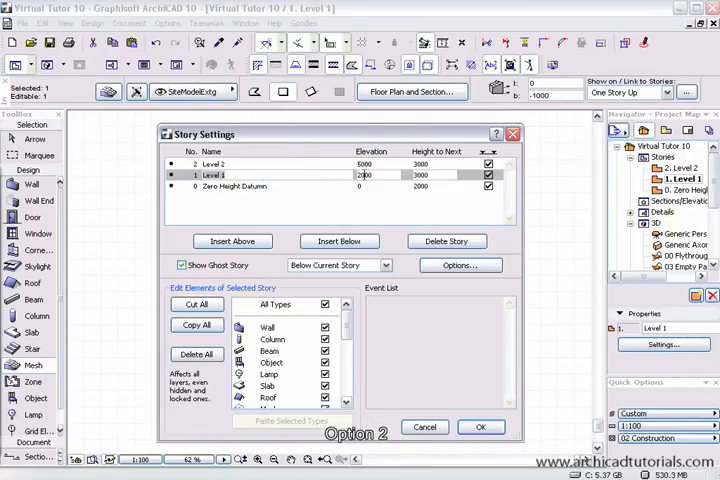
pyautogui.click(480, 428)
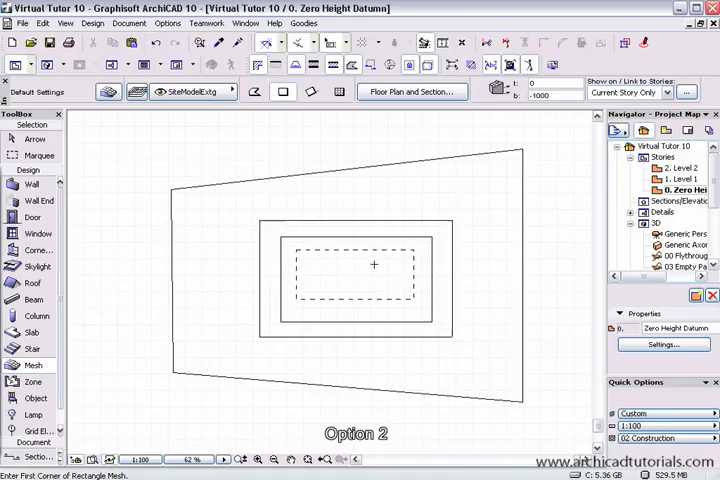
pyautogui.moveTo(392, 240)
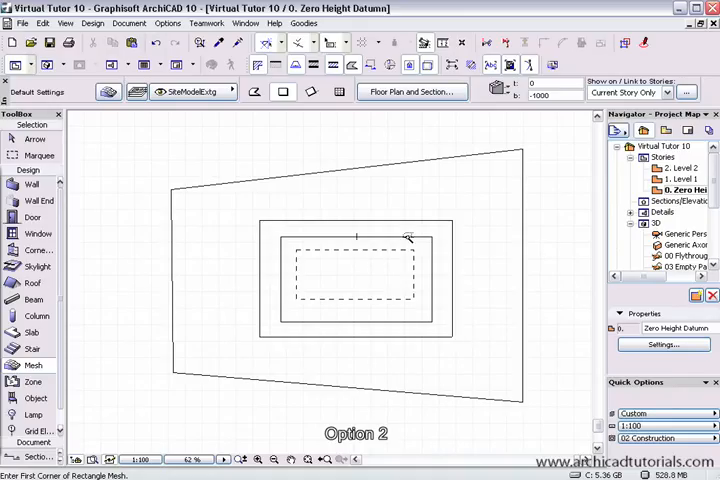
pyautogui.moveTo(244, 212)
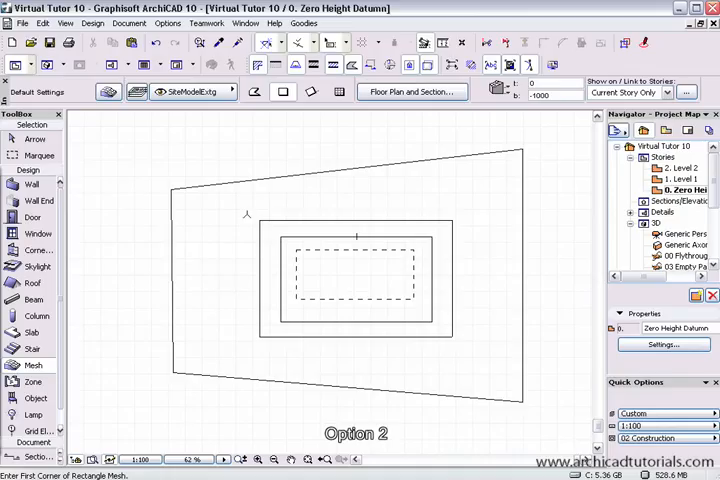
pyautogui.moveTo(108, 92)
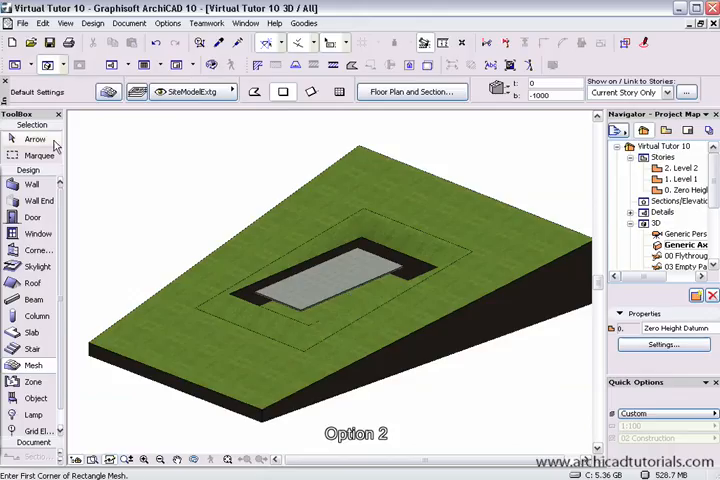
# Return from the 3D terrain view to the floor plan
pyautogui.click(360, 264)
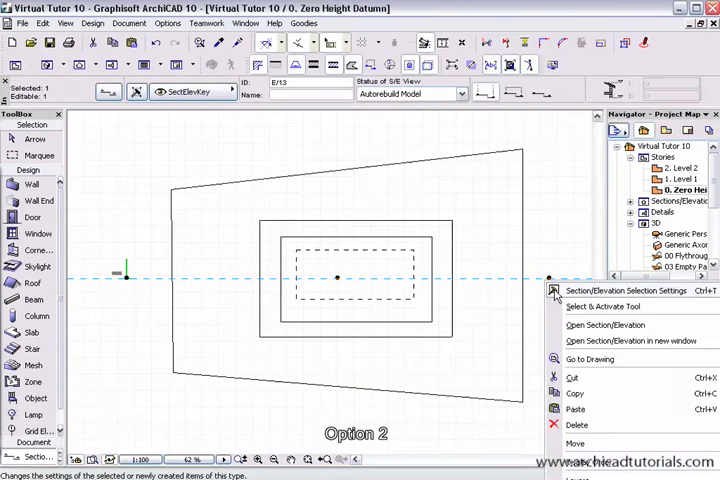
# Open the section through the terrain from the section line's context menu
pyautogui.click(604, 324)
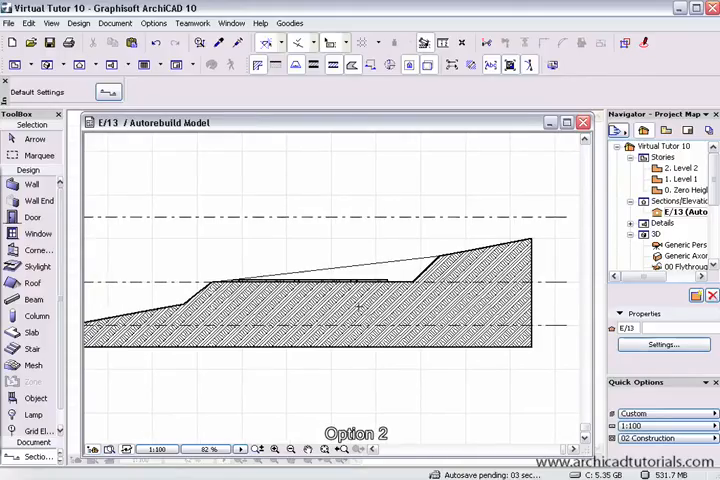
pyautogui.moveTo(482, 190)
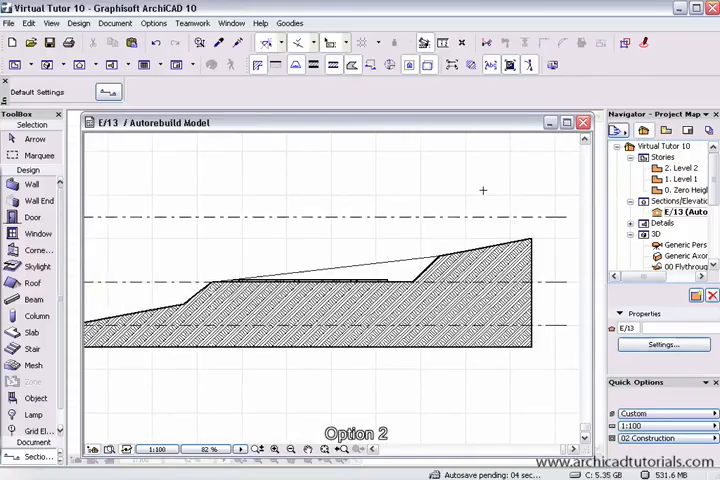